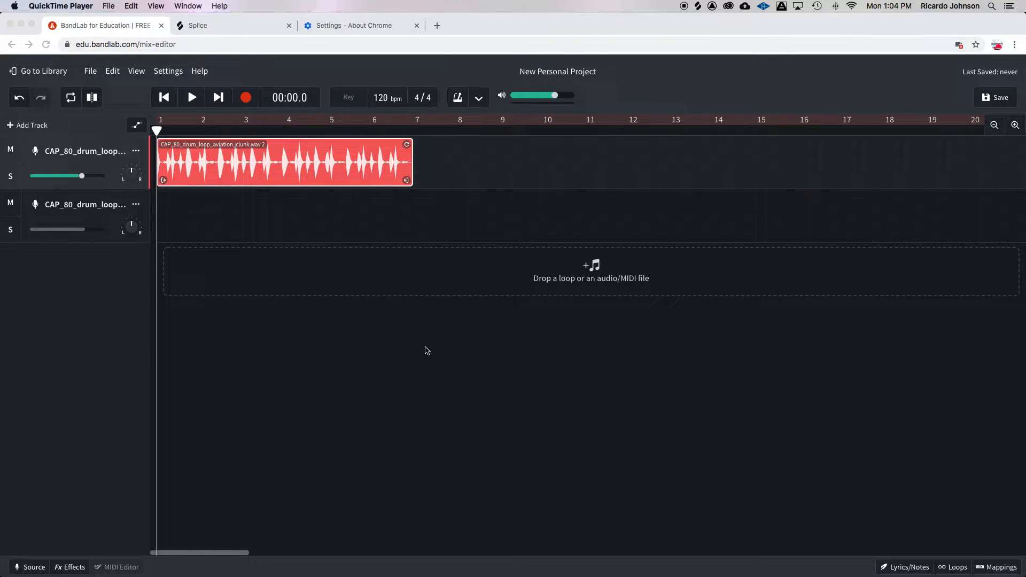
mouse_move(409, 300)
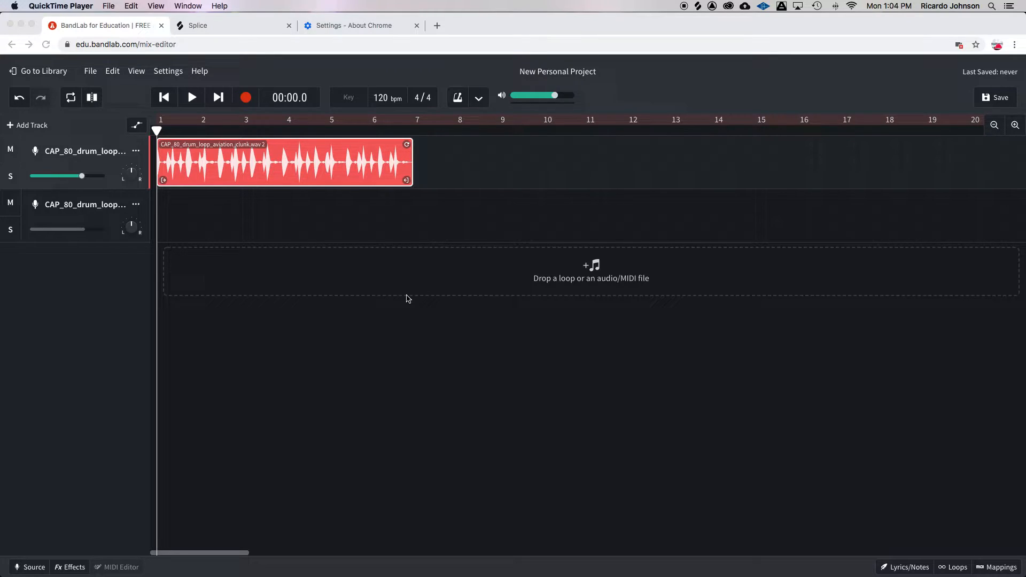
mouse_move(181, 154)
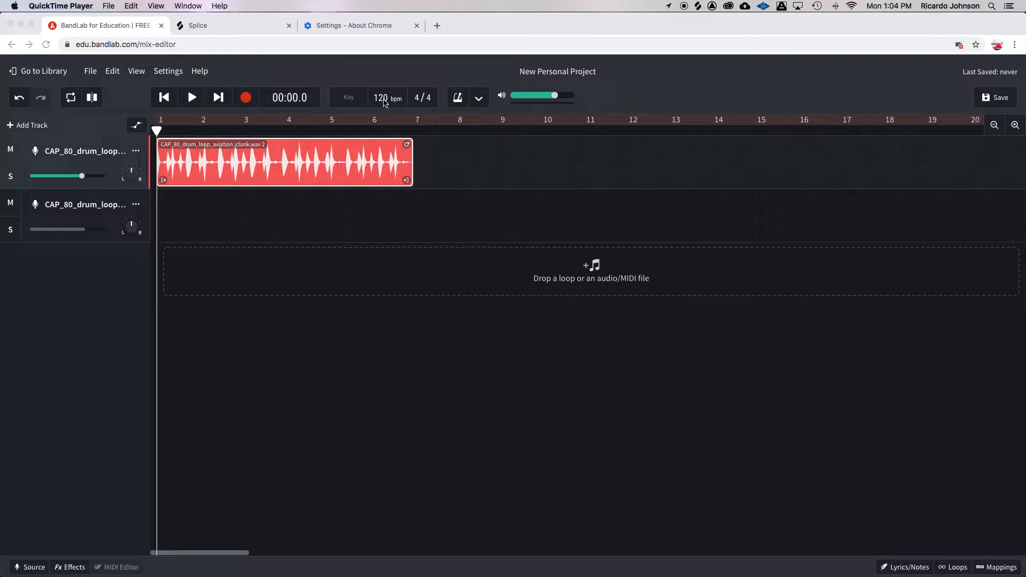
mouse_move(375, 113)
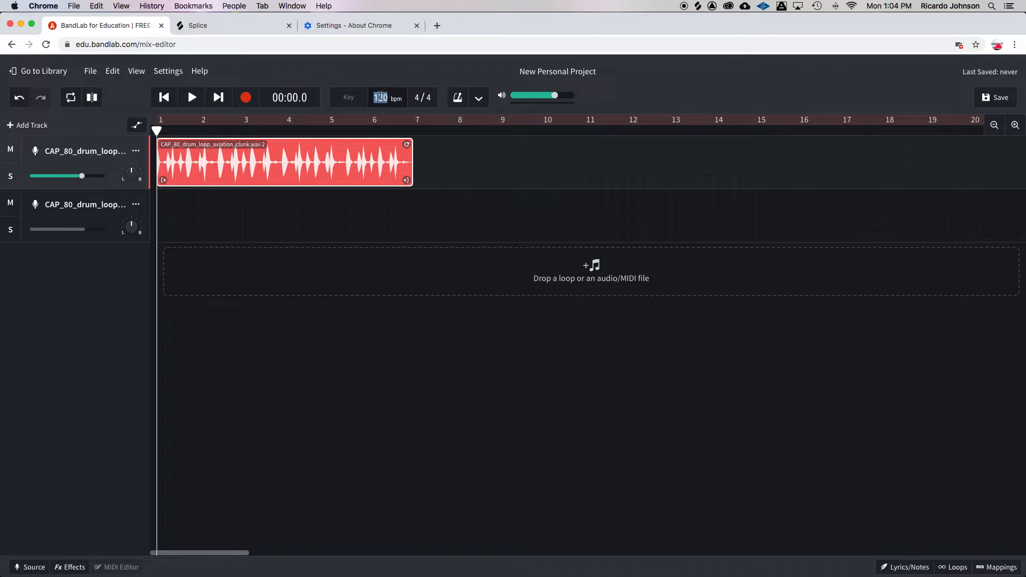
- Set the project tempo to 80 BPM to match the drum loop
type("80")
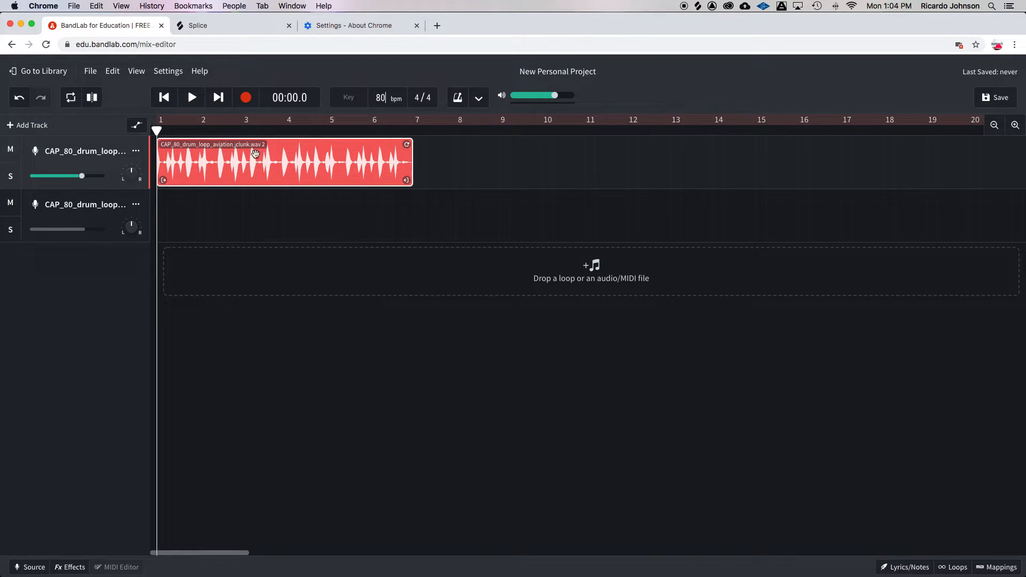
mouse_move(158, 129)
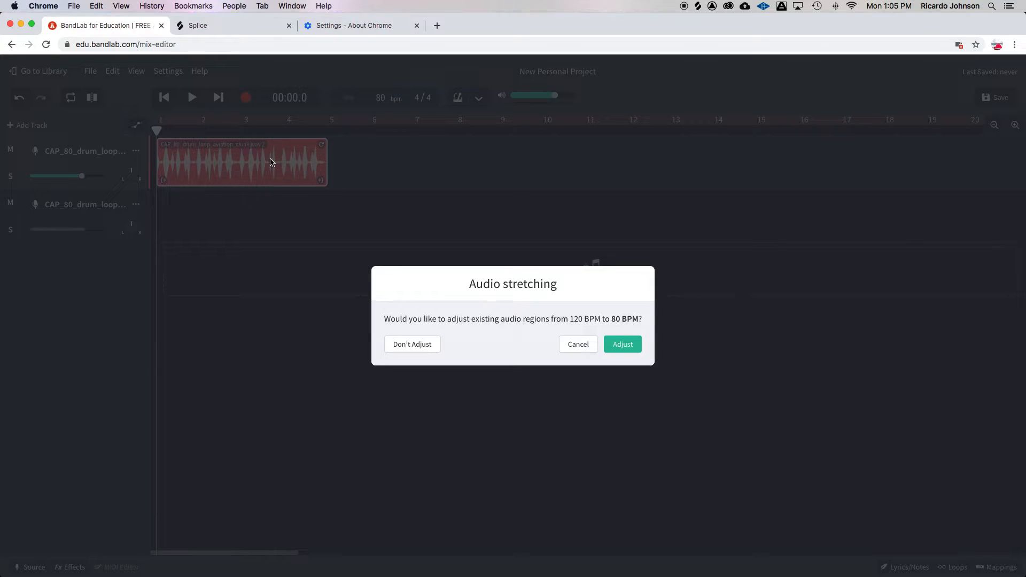
mouse_move(321, 156)
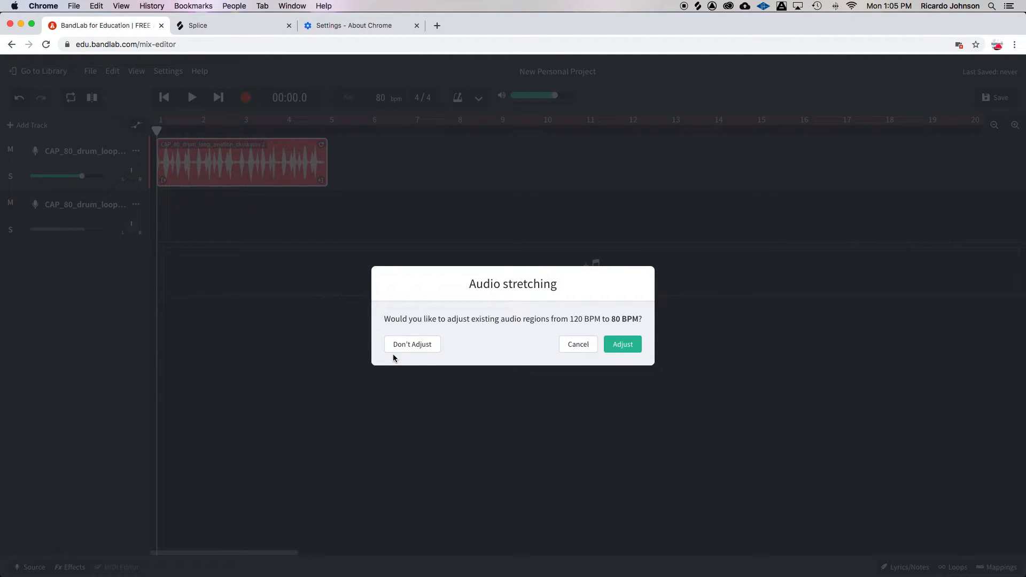
mouse_move(367, 179)
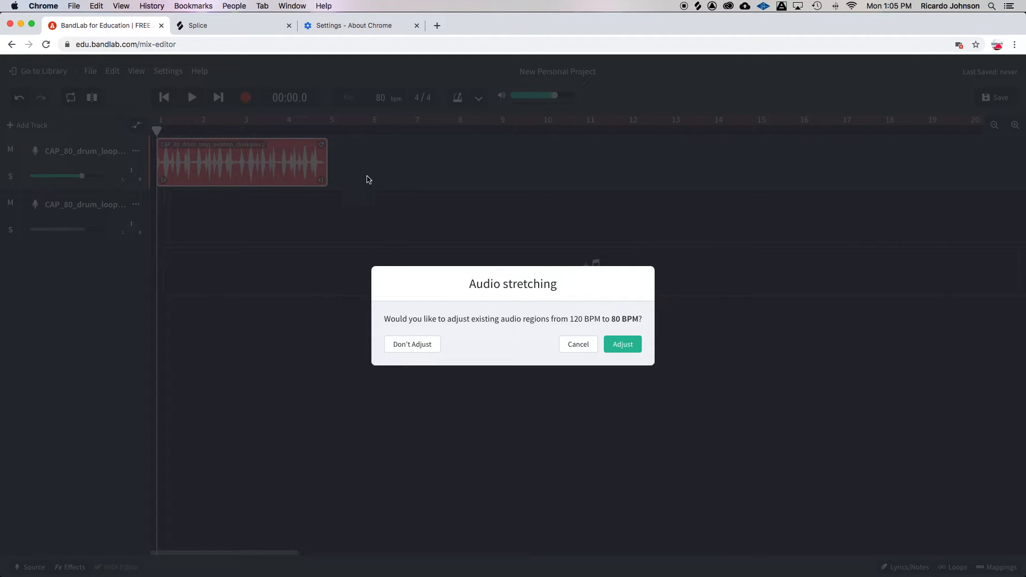
mouse_move(401, 345)
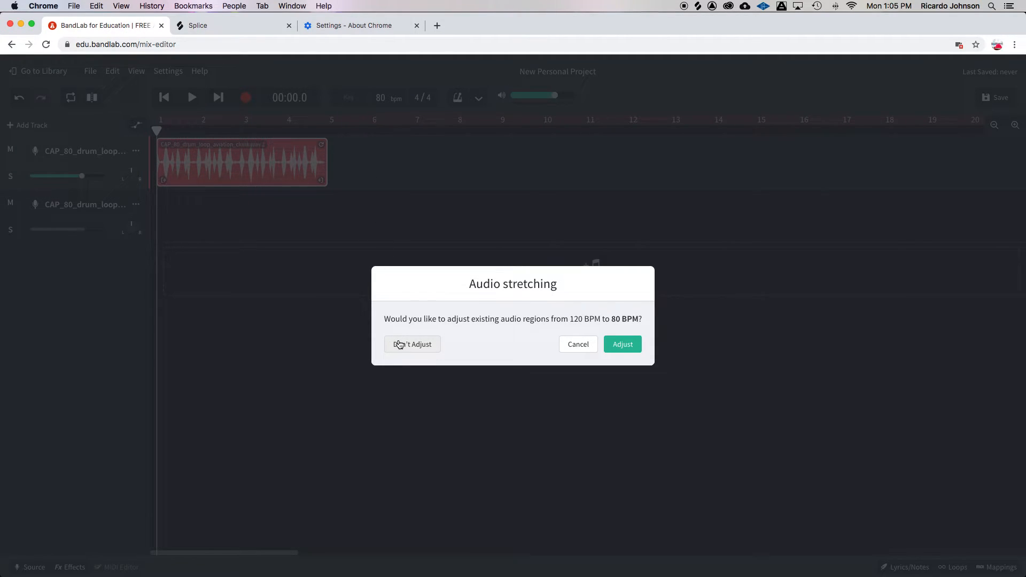
- Choose Don't Adjust so the drum loop audio stays unstretched at 80 BPM
left_click(413, 344)
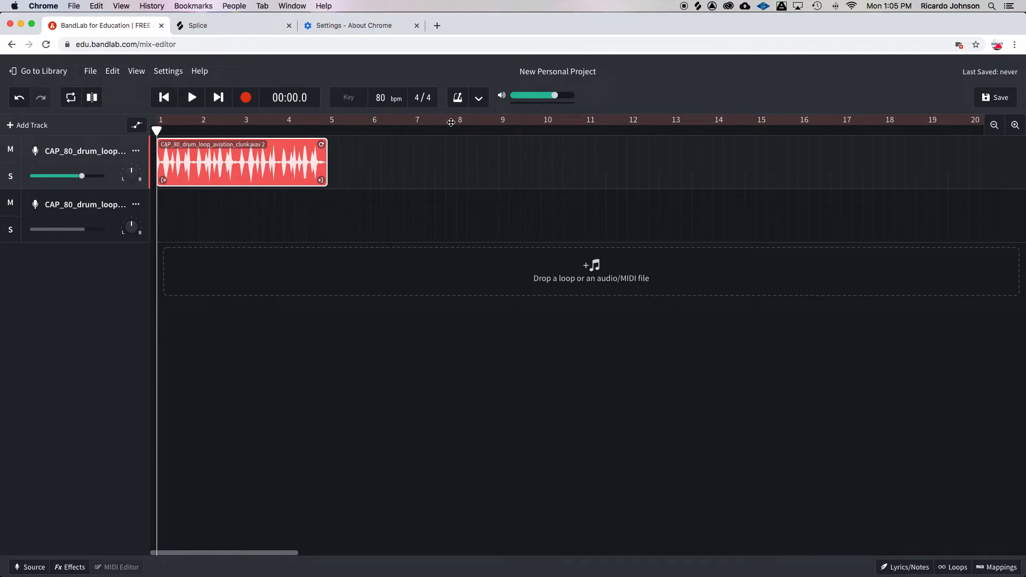
mouse_move(458, 97)
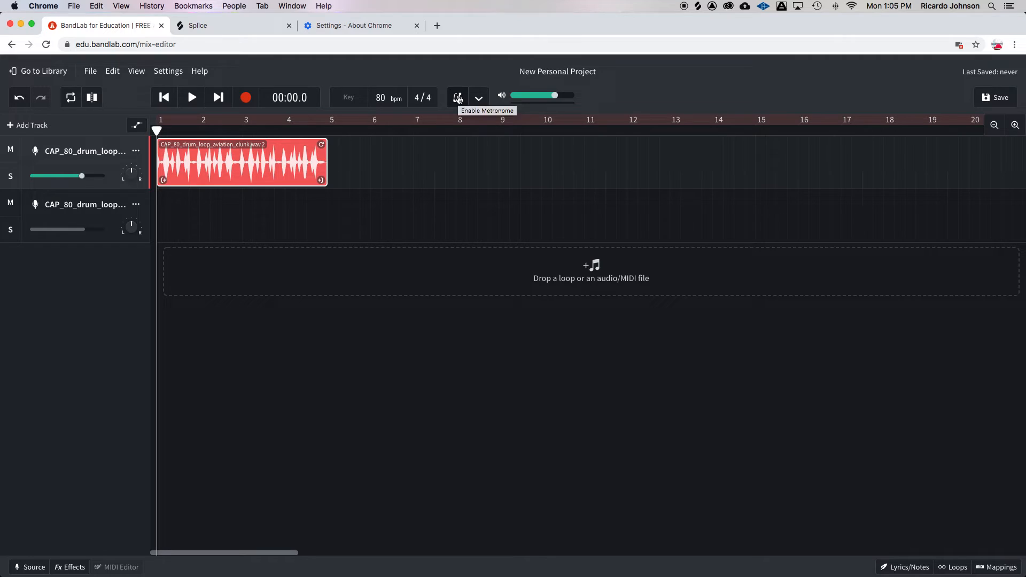
- Enable the metronome click for playback
left_click(457, 96)
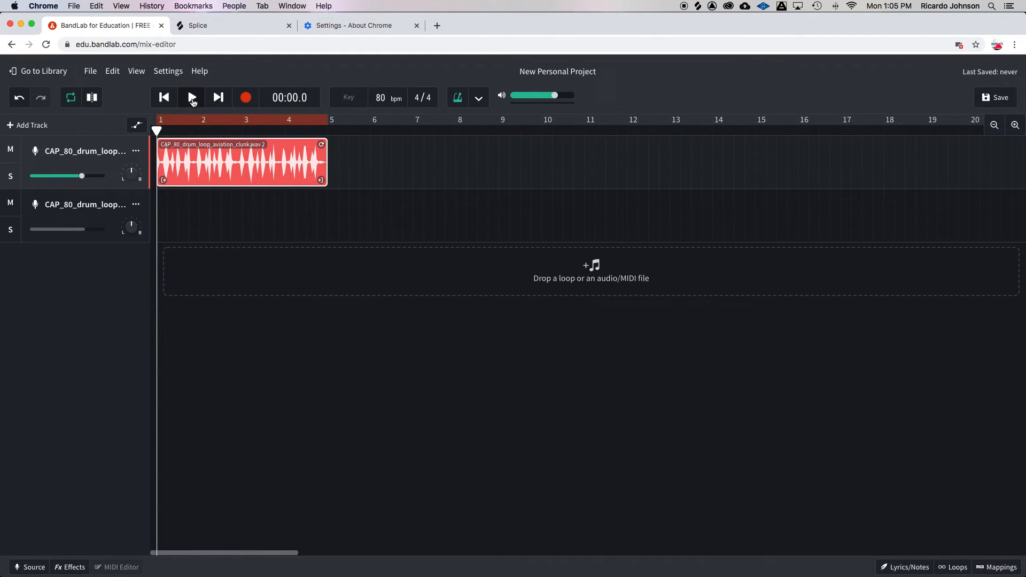
mouse_move(191, 99)
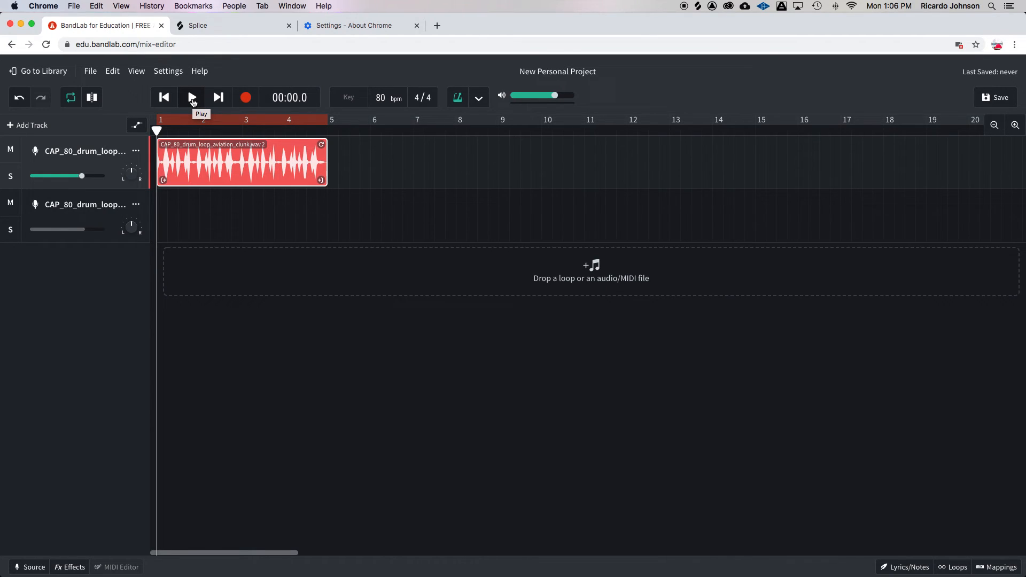
- Play the four-bar loop with the metronome, pausing near 00:11.9
left_click(190, 97)
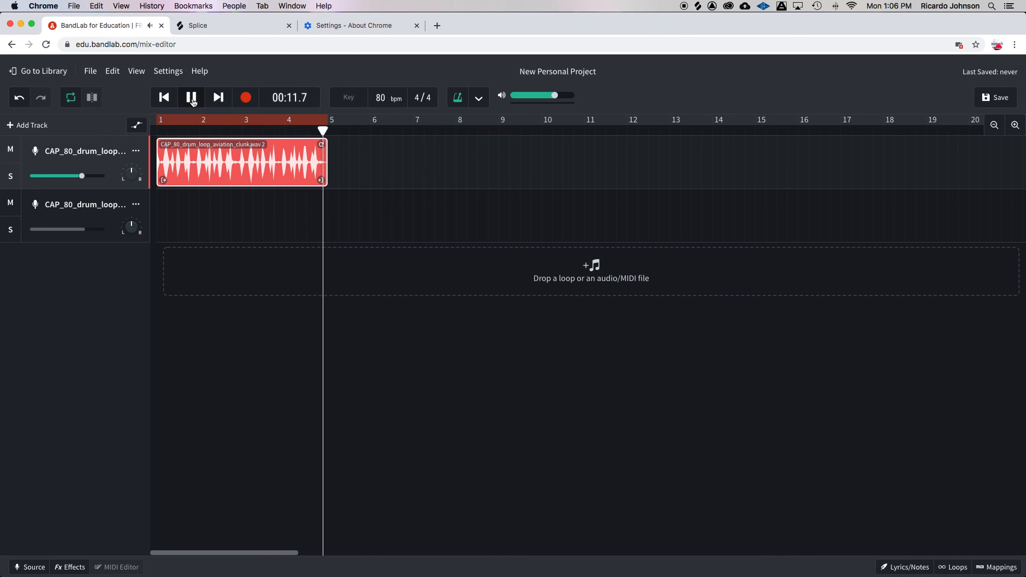
left_click(191, 98)
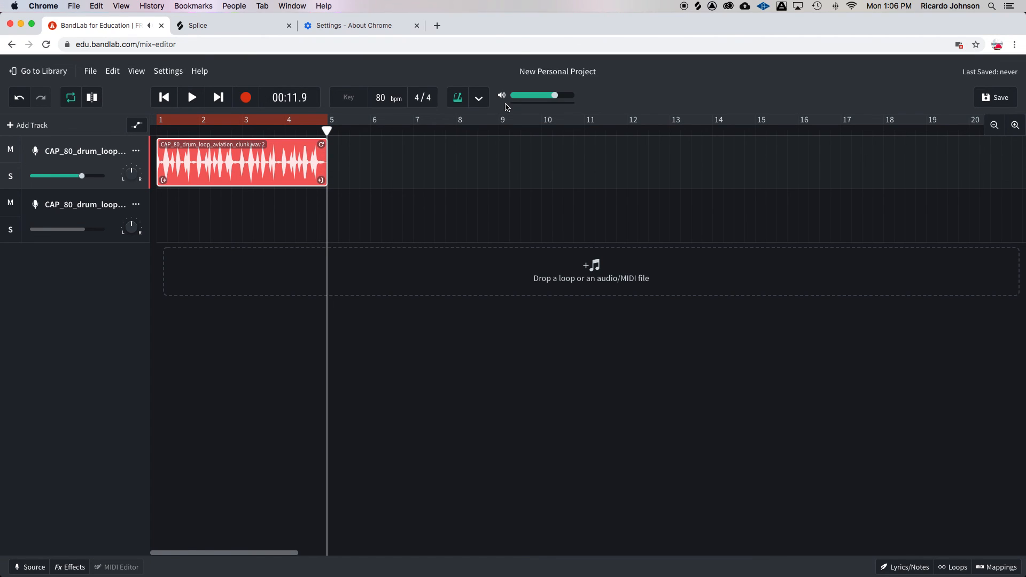